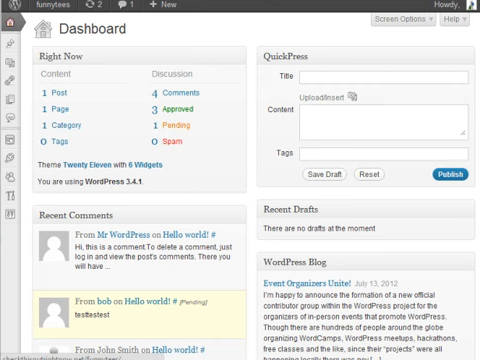
mouse_move(244, 48)
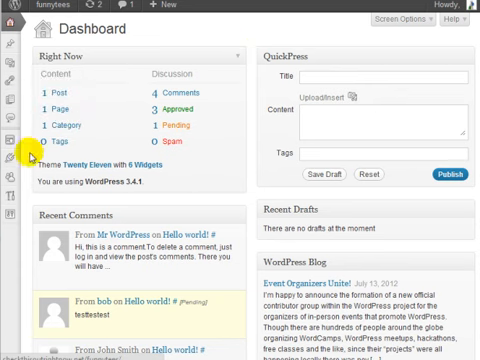
Step: From Plugins > Add New, search the plugin directory for 'Sharebar'
left_click(12, 156)
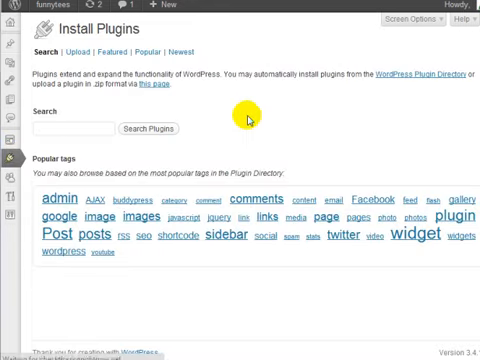
type("s")
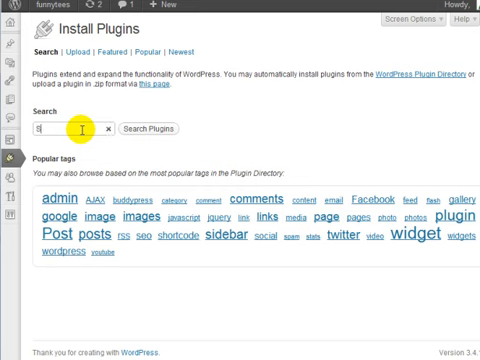
type("Share")
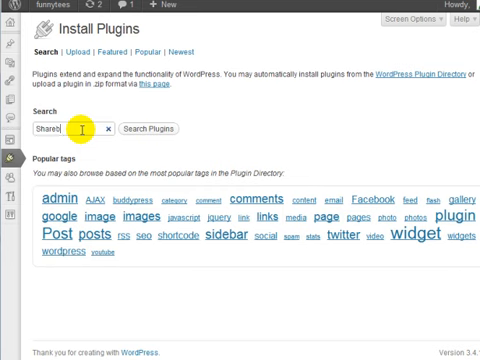
type("bar")
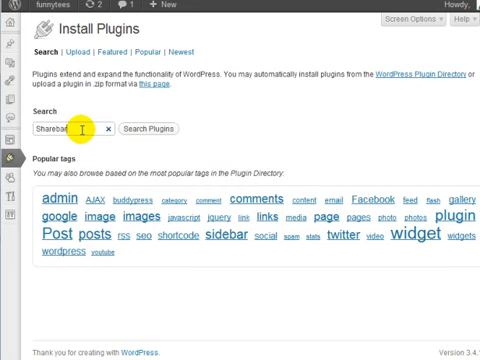
mouse_move(250, 98)
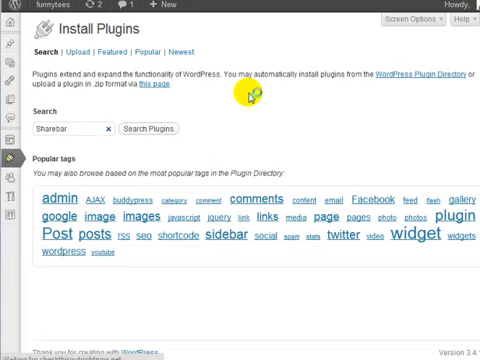
left_click(154, 128)
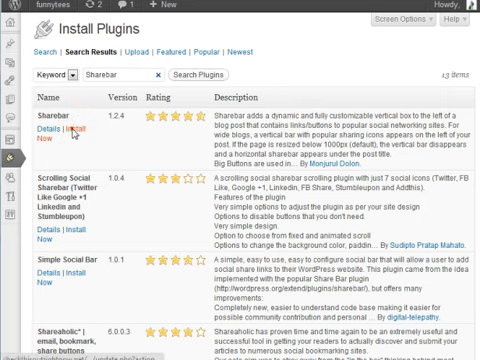
mouse_move(264, 178)
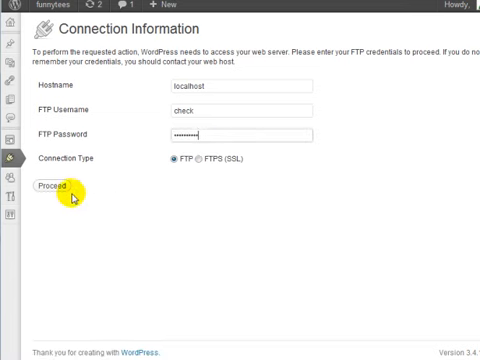
Step: Proceed with the FTP connection details, then activate the installed Sharebar plugin
left_click(56, 186)
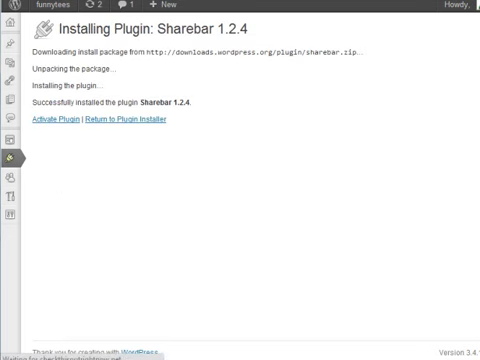
left_click(60, 122)
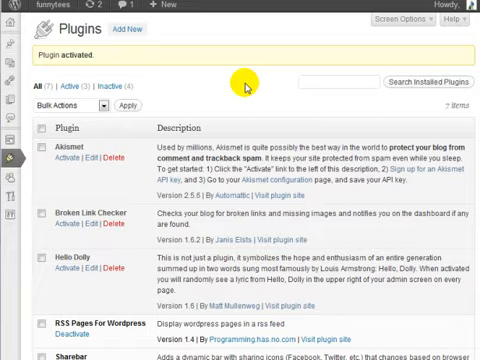
Step: Scroll the admin page toward the Sharebar settings with its list of share buttons
scroll("down", 3)
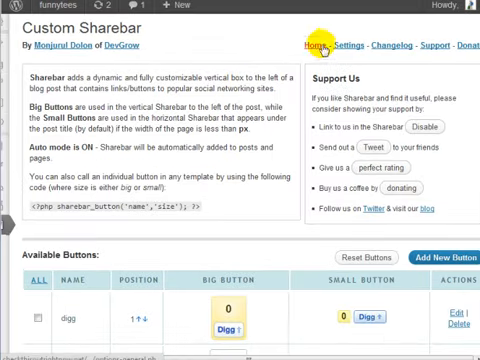
mouse_move(348, 48)
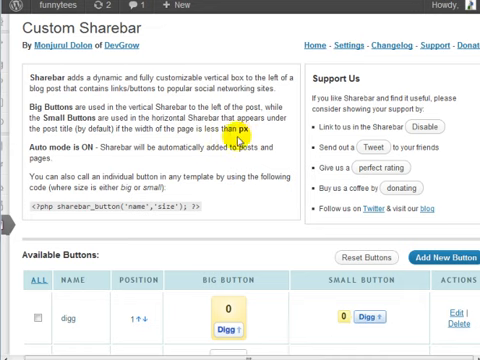
scroll("down", 3)
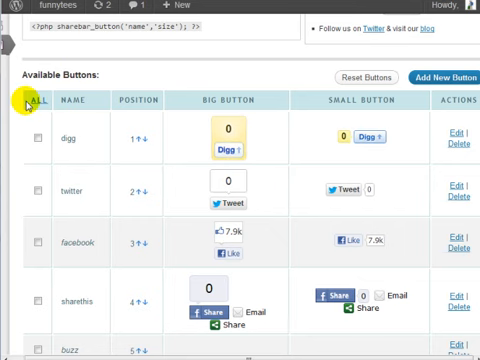
mouse_move(216, 124)
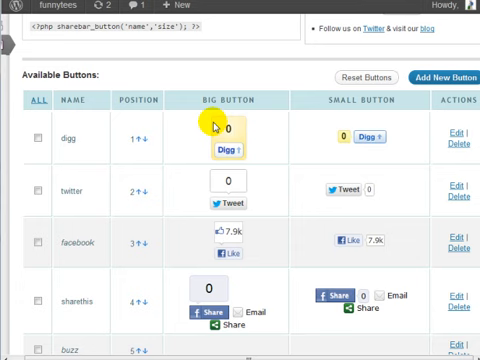
scroll("down", 3)
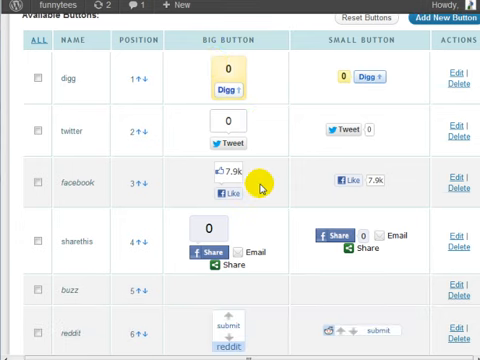
scroll("down", 3)
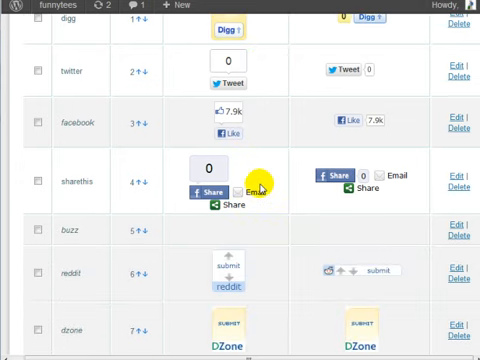
scroll("down", 3)
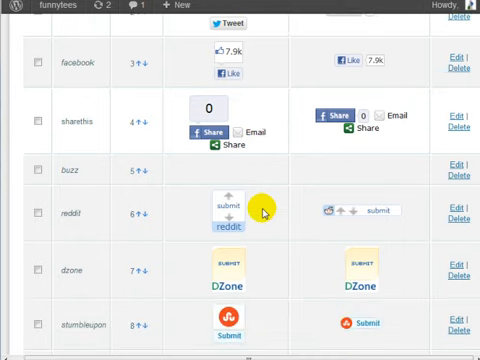
scroll("down", 3)
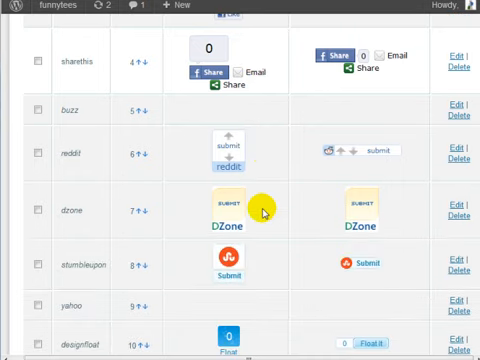
scroll("down", 3)
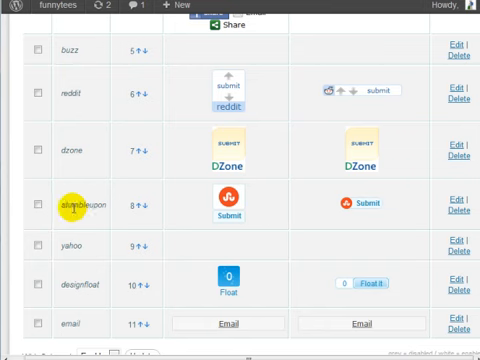
scroll("down", 3)
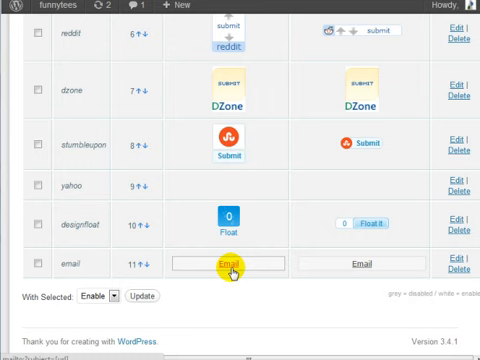
scroll("up", 3)
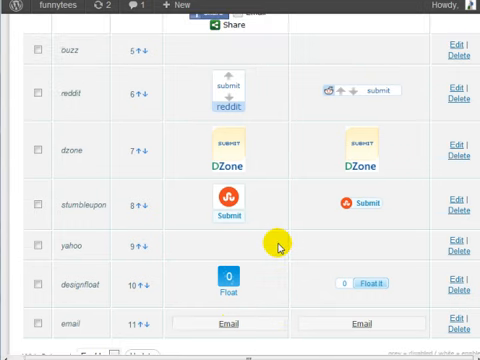
mouse_move(424, 192)
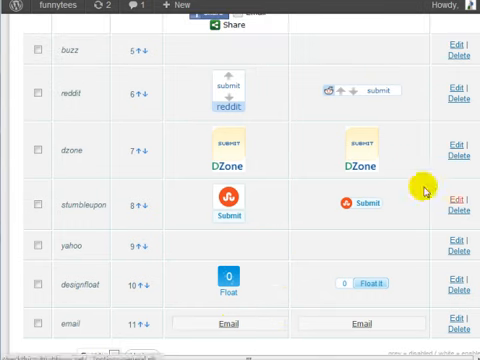
scroll("up", 3)
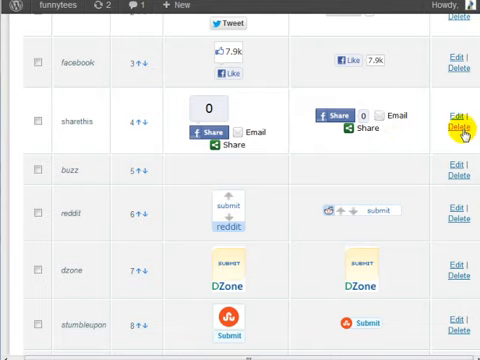
scroll("up", 3)
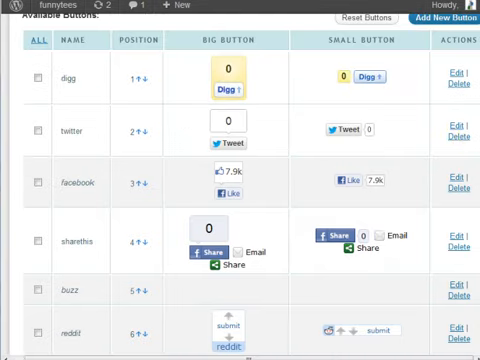
mouse_move(332, 120)
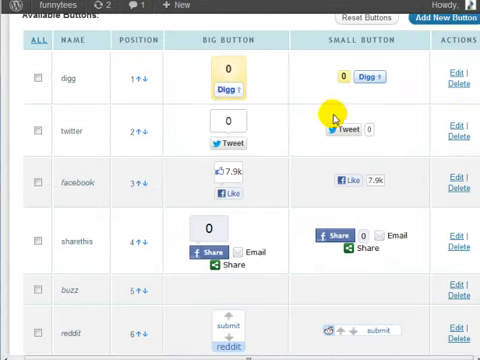
mouse_move(288, 164)
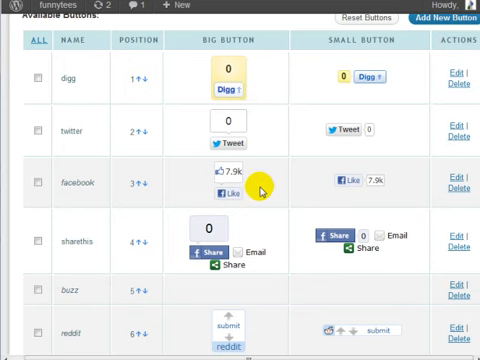
scroll("down", 3)
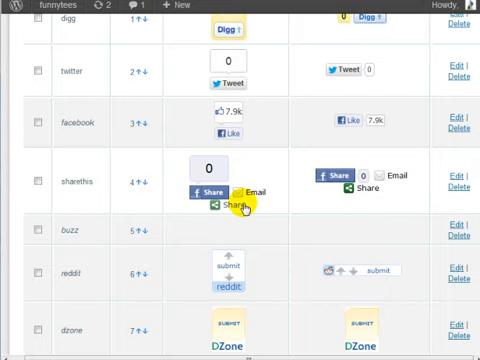
scroll("down", 3)
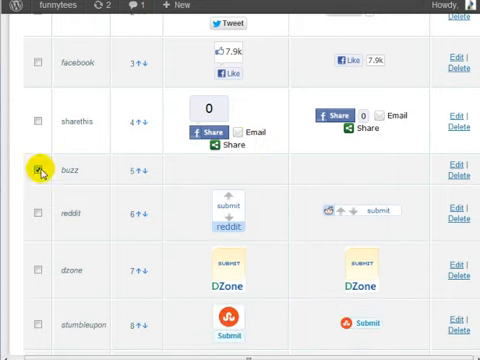
Step: Mark dzone among the selected buttons and delete them via the With Selected bulk action
scroll("down", 3)
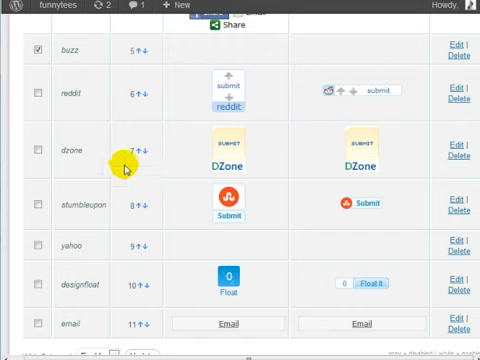
left_click(36, 152)
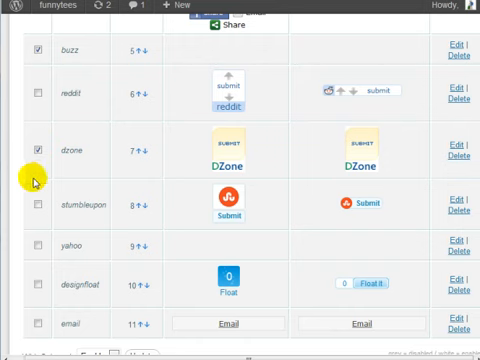
scroll("down", 3)
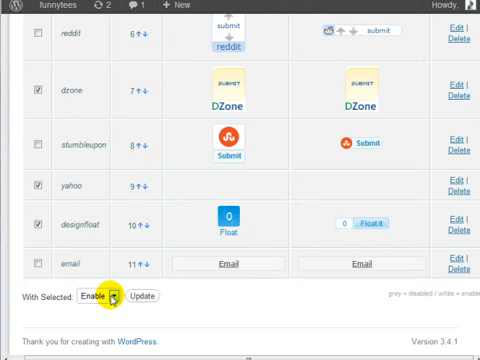
left_click(108, 296)
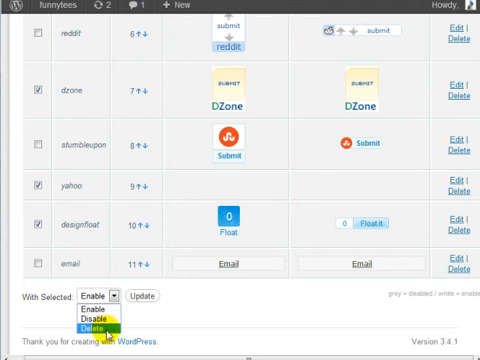
mouse_move(90, 318)
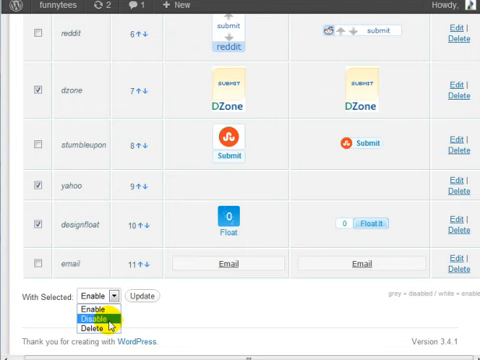
mouse_move(96, 328)
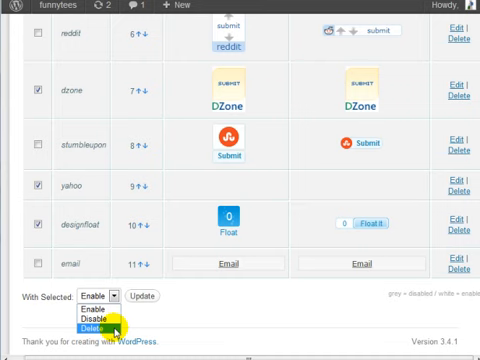
left_click(90, 328)
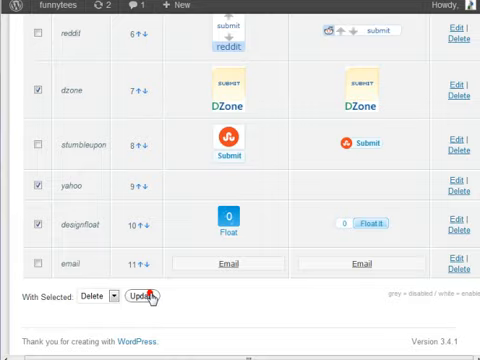
left_click(136, 296)
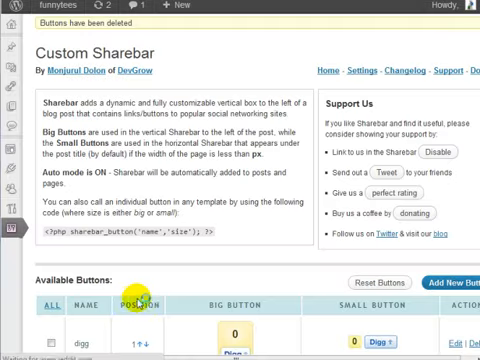
scroll("down", 3)
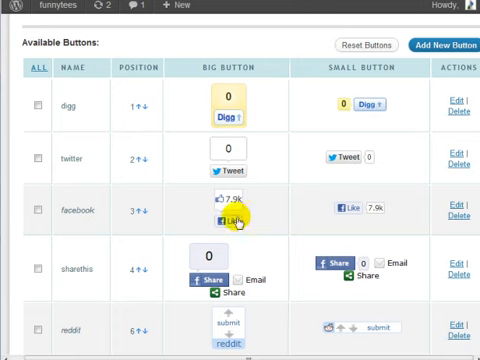
mouse_move(400, 120)
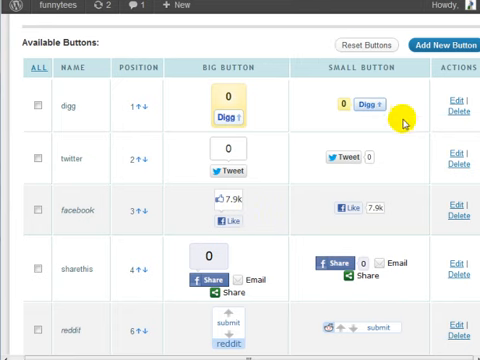
mouse_move(256, 196)
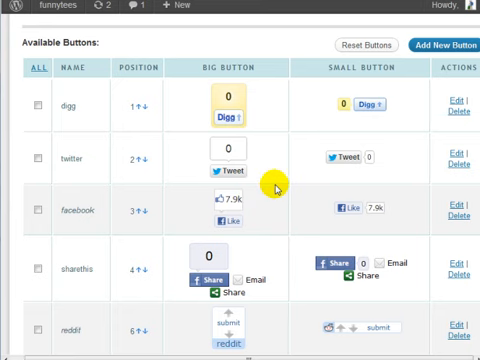
mouse_move(230, 338)
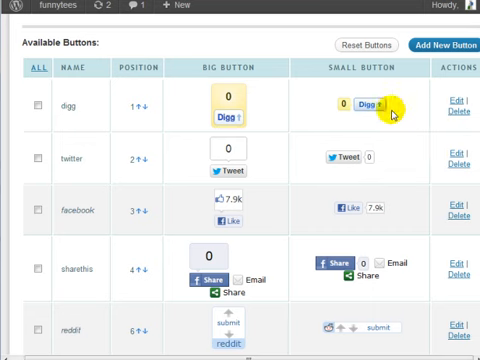
mouse_move(296, 160)
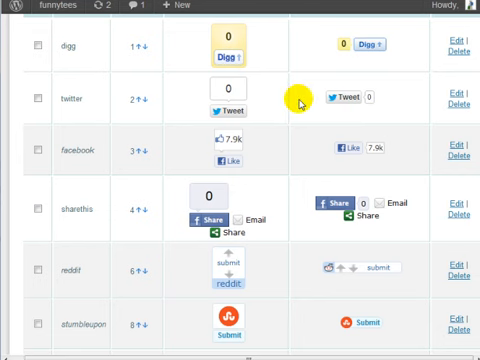
scroll("up", 3)
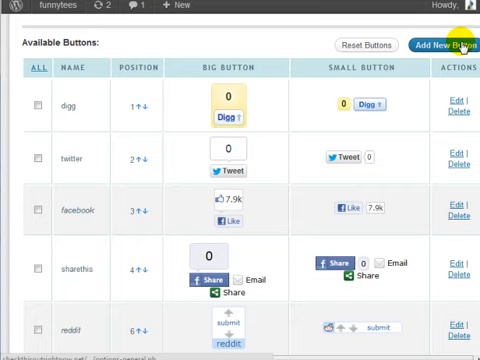
scroll("down", 3)
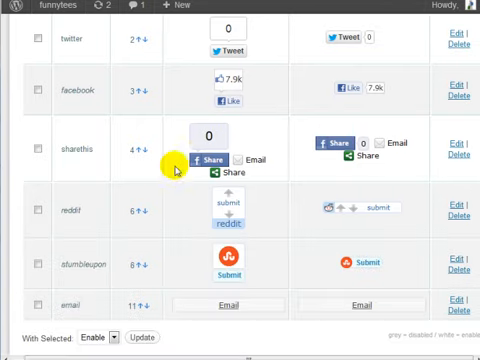
mouse_move(404, 146)
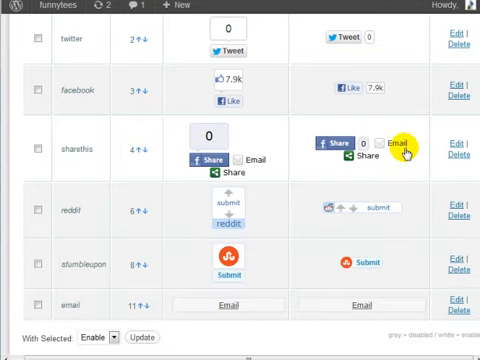
left_click(398, 144)
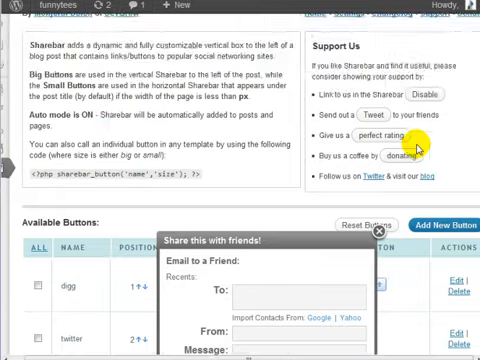
left_click(382, 228)
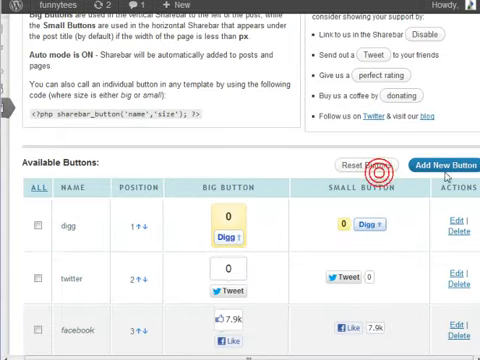
left_click(448, 164)
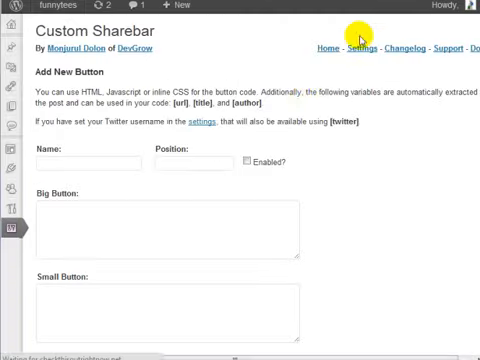
scroll("down", 3)
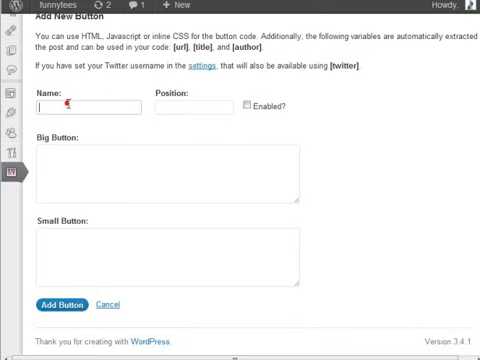
type("Google Plug")
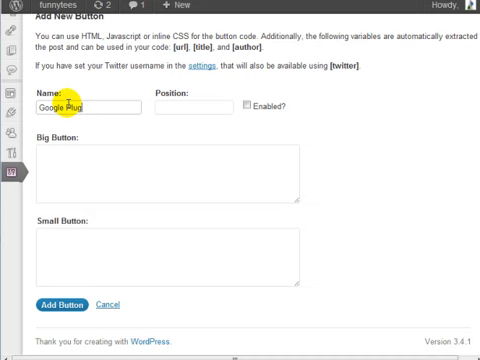
left_click(164, 170)
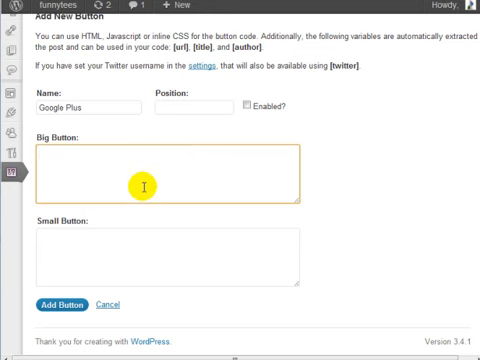
left_click(164, 250)
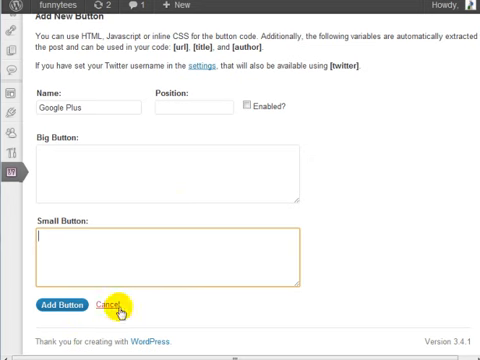
left_click(120, 304)
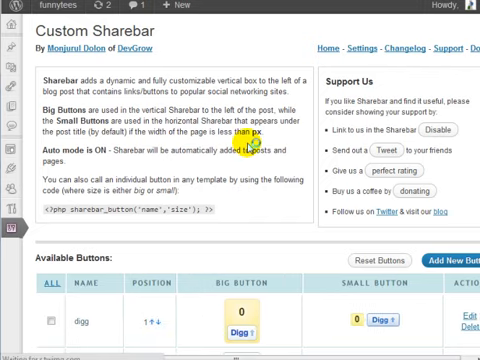
scroll("down", 3)
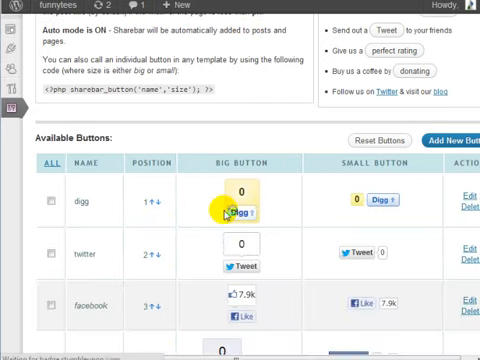
scroll("up", 3)
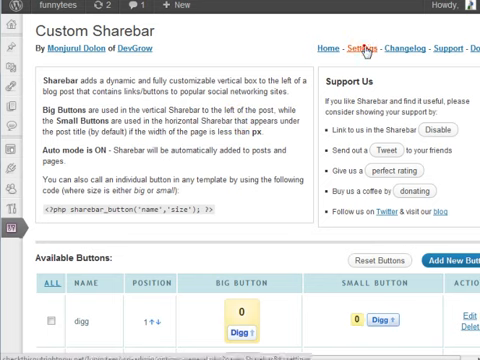
left_click(356, 48)
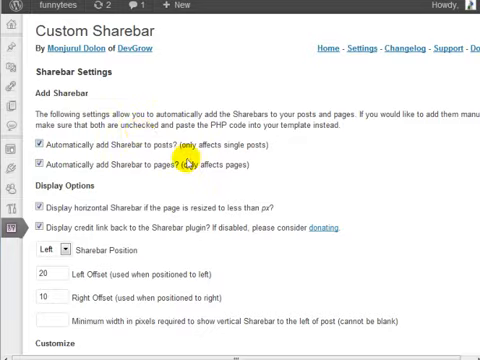
mouse_move(130, 94)
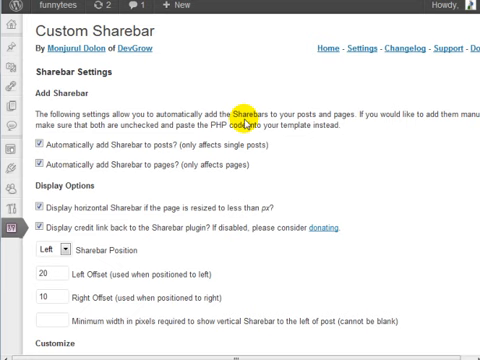
mouse_move(196, 164)
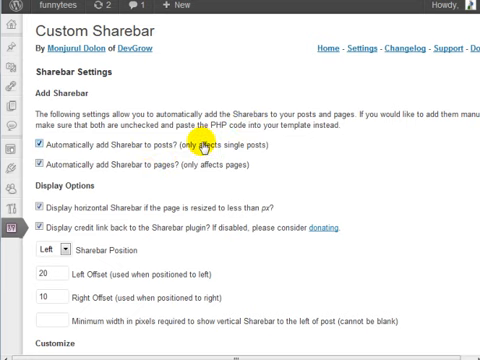
mouse_move(292, 12)
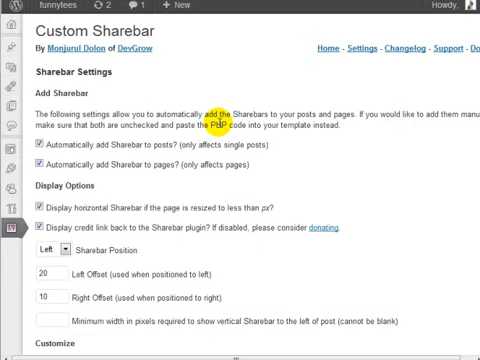
scroll("down", 3)
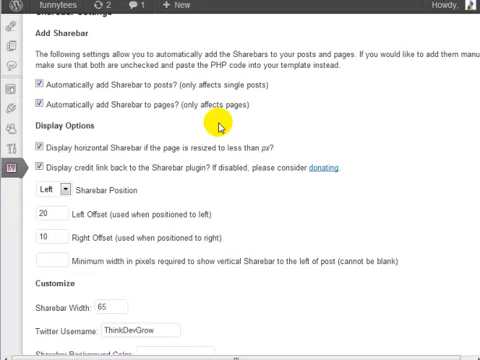
scroll("up", 3)
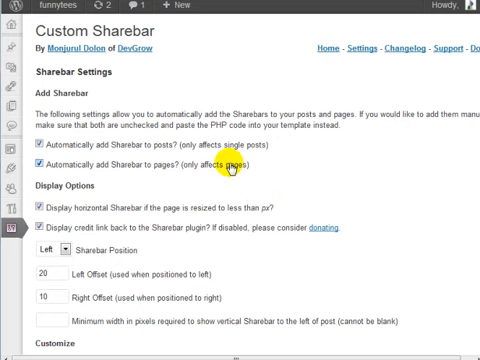
mouse_move(104, 160)
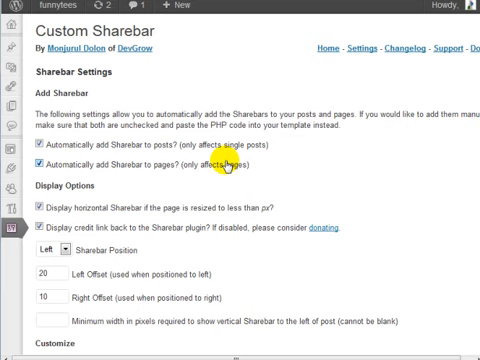
mouse_move(222, 178)
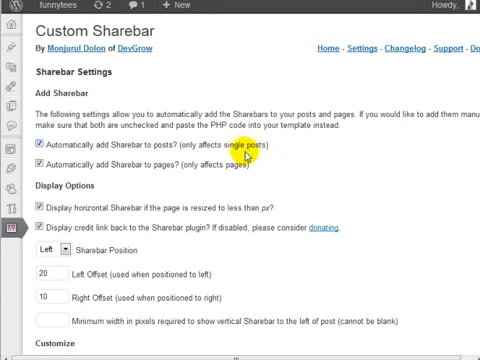
scroll("down", 3)
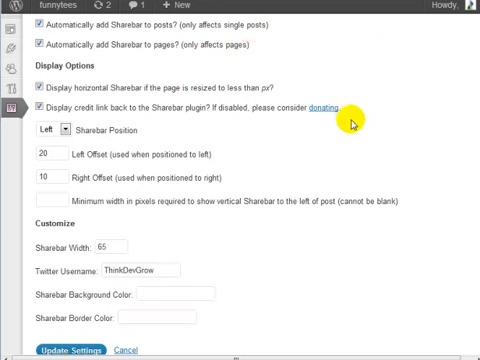
mouse_move(98, 76)
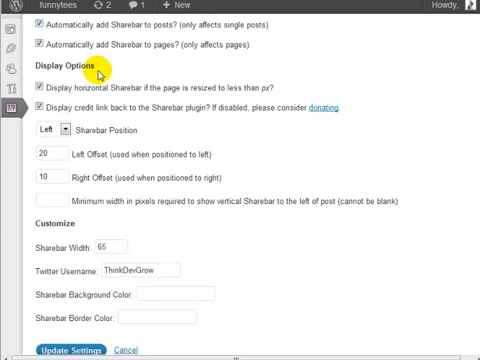
mouse_move(184, 90)
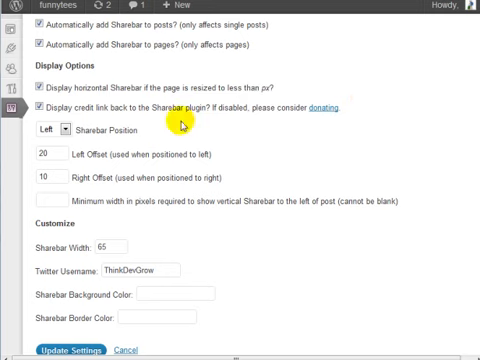
mouse_move(230, 90)
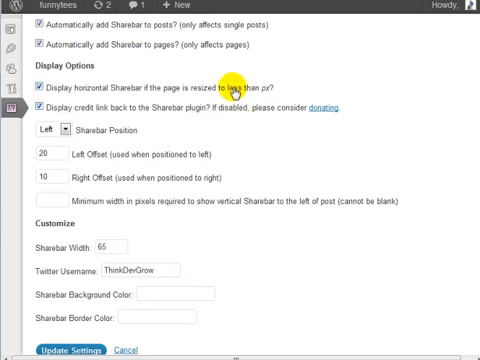
mouse_move(150, 180)
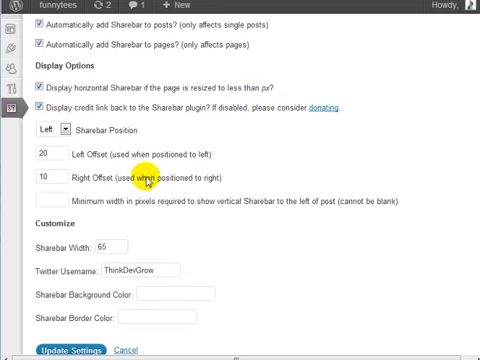
mouse_move(78, 248)
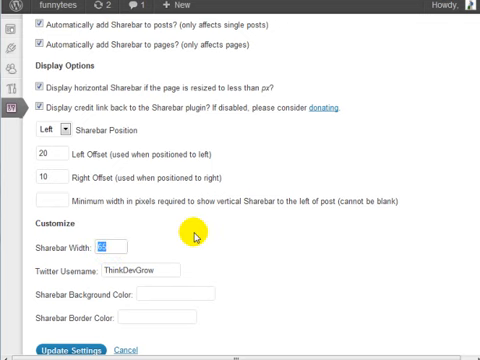
mouse_move(242, 90)
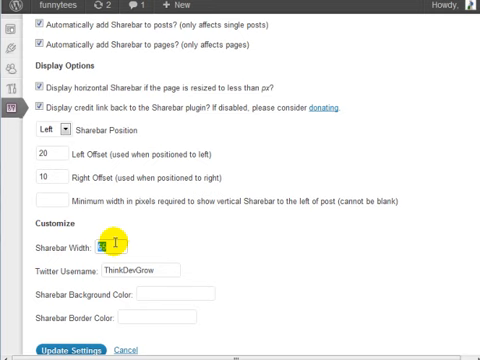
mouse_move(180, 92)
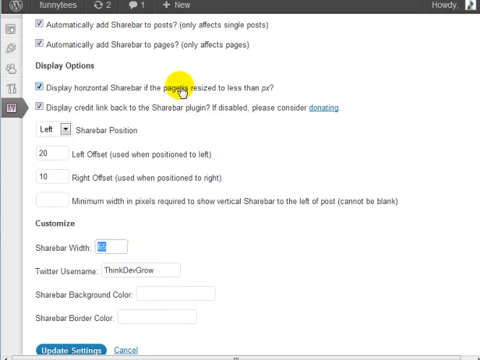
Step: Untick the credit link option and review the position and left offset (20) fields
scroll("up", 3)
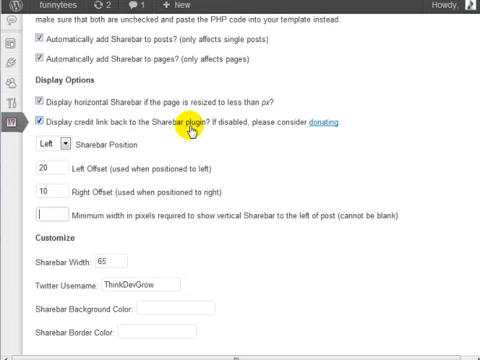
mouse_move(324, 124)
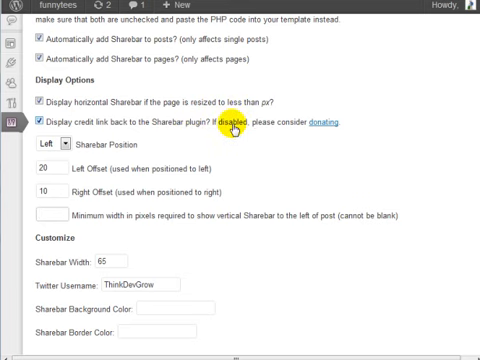
mouse_move(328, 124)
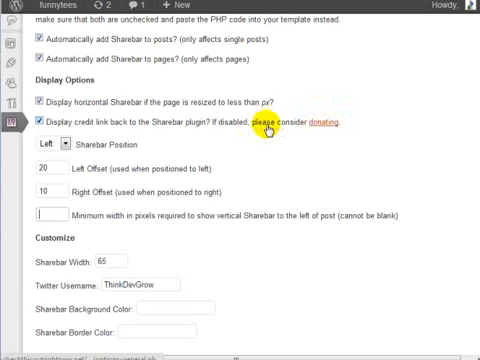
left_click(42, 122)
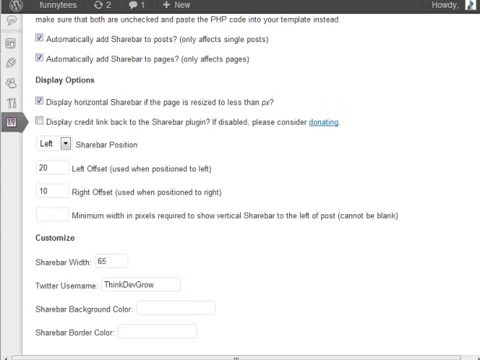
mouse_move(330, 144)
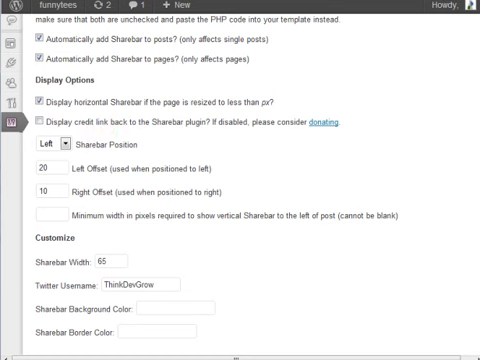
scroll("down", 3)
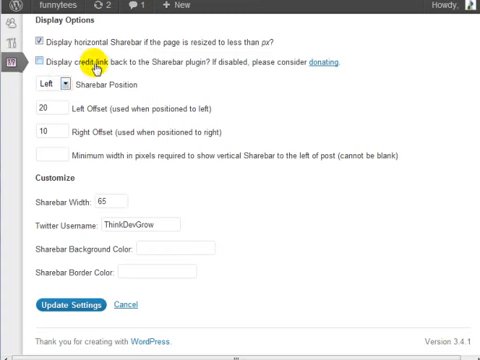
left_click(52, 86)
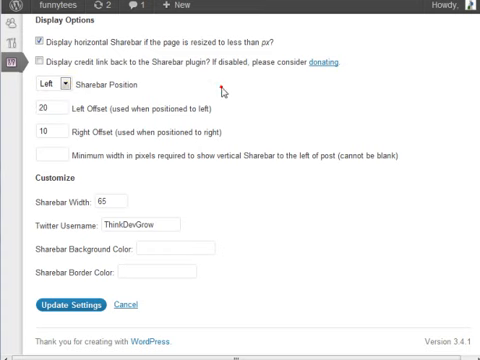
mouse_move(172, 82)
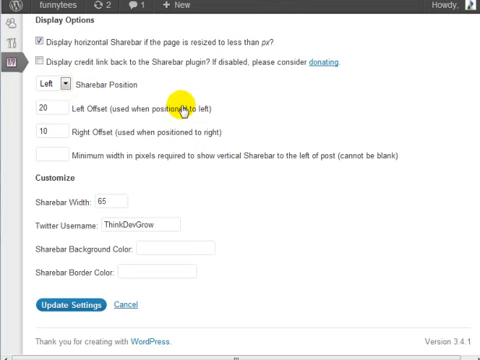
mouse_move(236, 104)
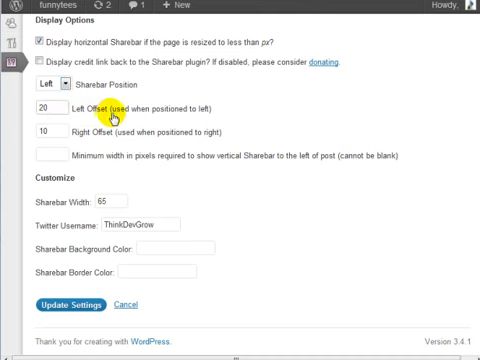
mouse_move(172, 108)
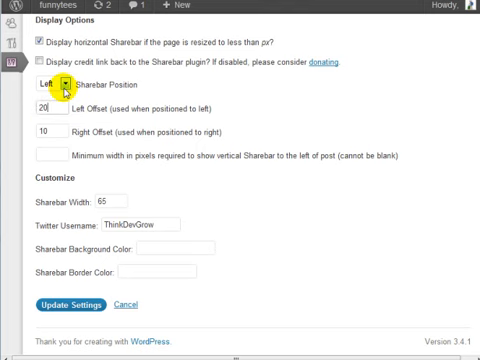
triple_click(56, 108)
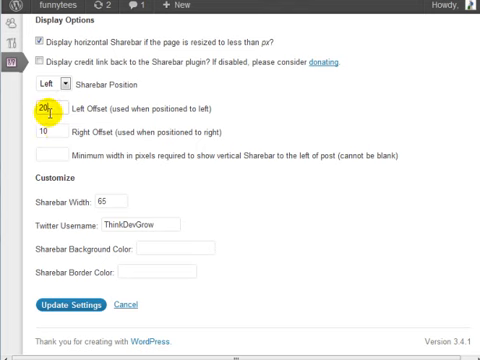
left_click(48, 132)
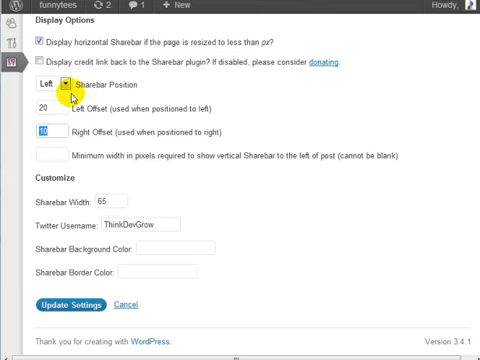
Step: Change the vertical bar's minimum page width field to 500 pixels
scroll("up", 3)
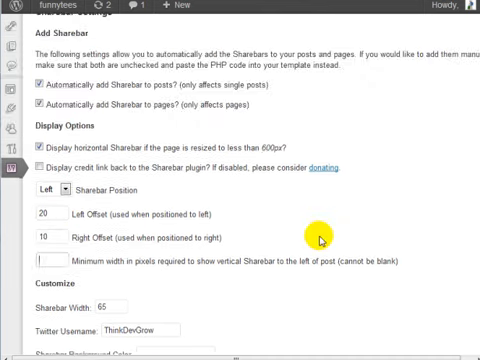
left_click(48, 264)
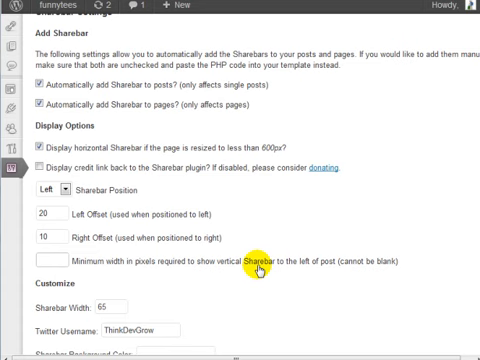
mouse_move(276, 314)
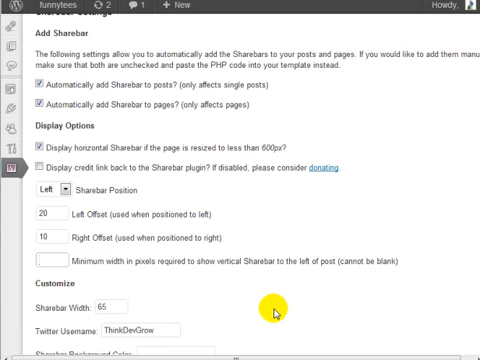
left_click(44, 260)
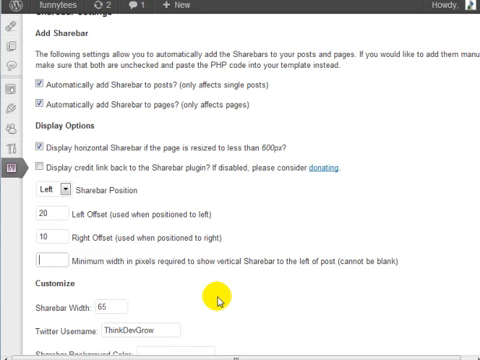
mouse_move(136, 272)
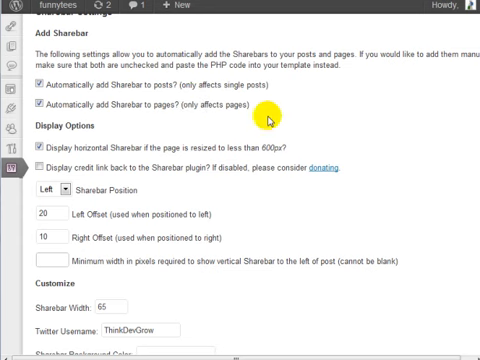
mouse_move(340, 168)
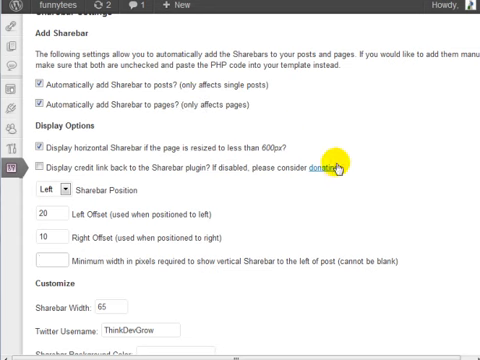
mouse_move(62, 264)
type("6")
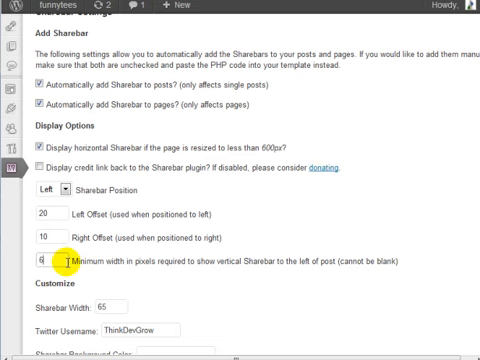
type("00")
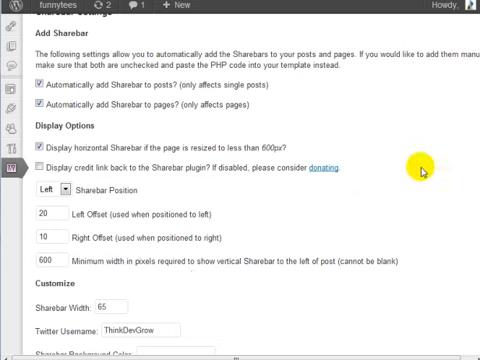
mouse_move(238, 246)
type("500")
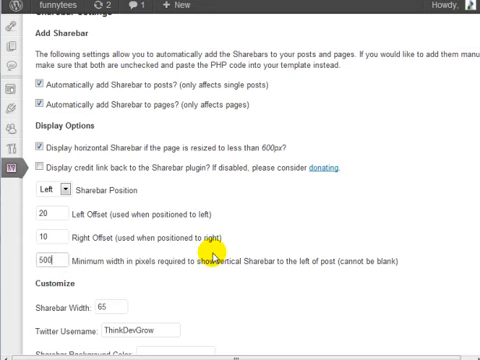
scroll("down", 3)
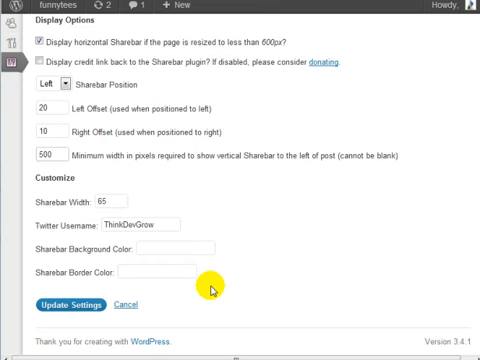
mouse_move(68, 180)
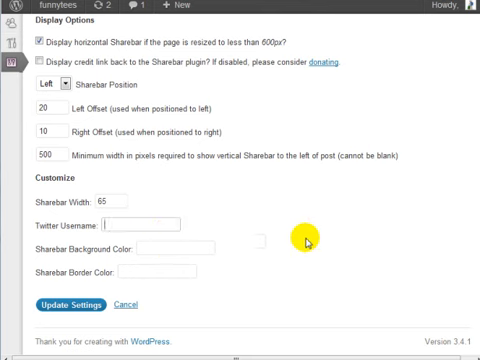
mouse_move(250, 250)
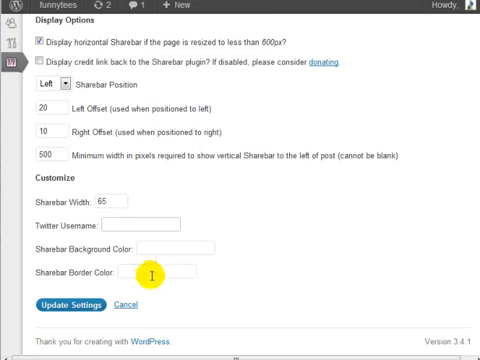
mouse_move(184, 248)
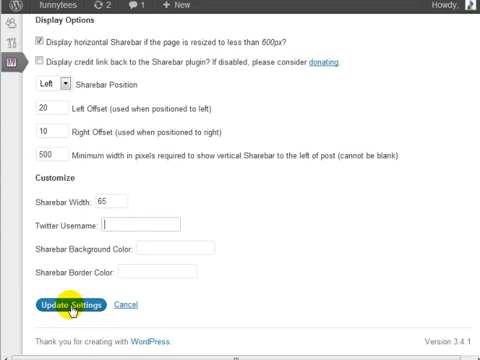
Step: Submit the changed settings with Update Settings
left_click(60, 304)
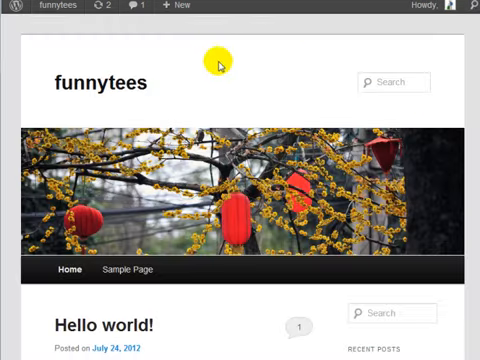
mouse_move(228, 94)
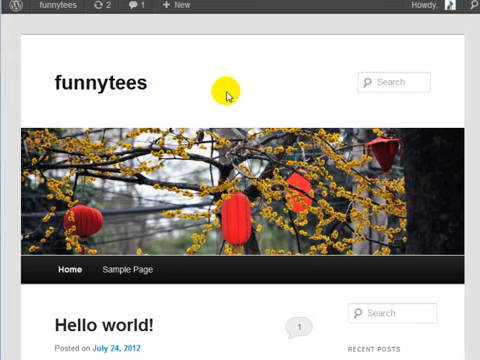
Step: Scroll down the funnytees home page to the Hello world! post
scroll("down", 3)
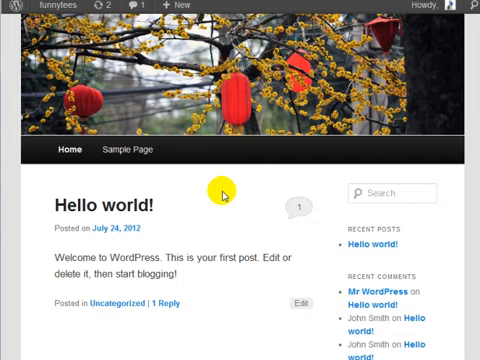
scroll("down", 3)
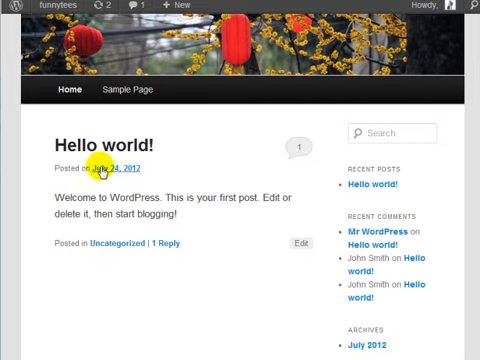
mouse_move(104, 144)
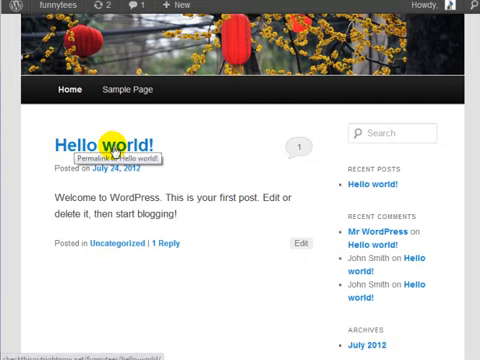
mouse_move(266, 182)
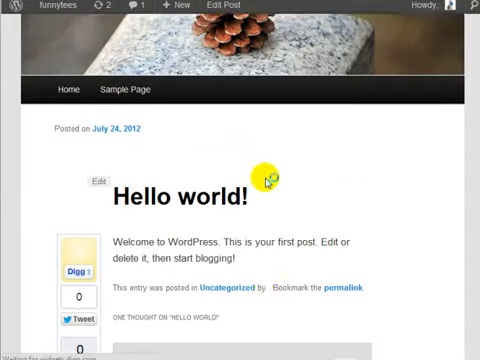
scroll("down", 3)
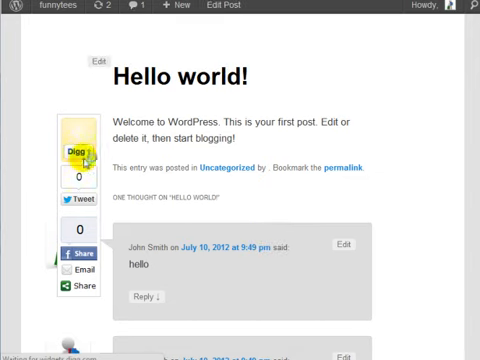
mouse_move(218, 108)
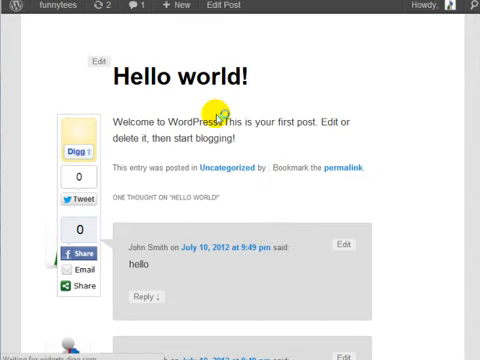
scroll("up", 3)
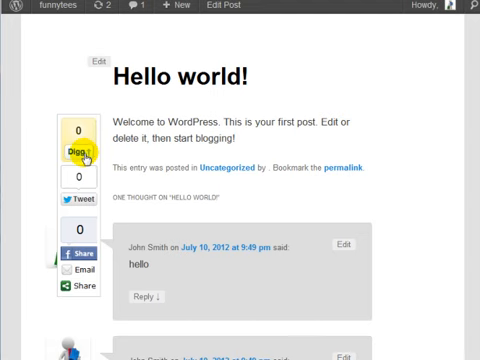
mouse_move(80, 252)
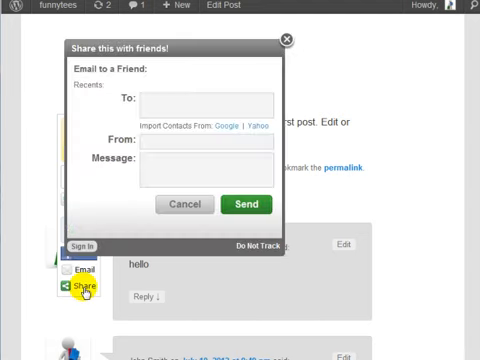
left_click(288, 38)
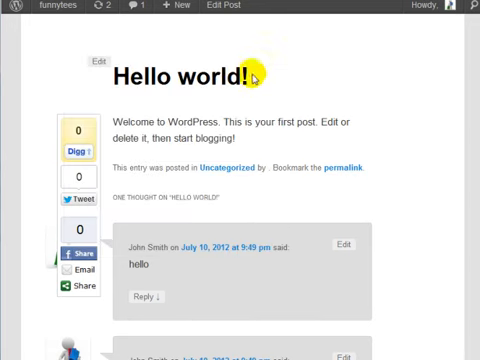
mouse_move(296, 96)
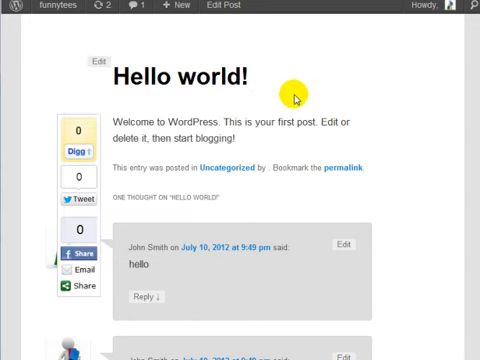
mouse_move(278, 172)
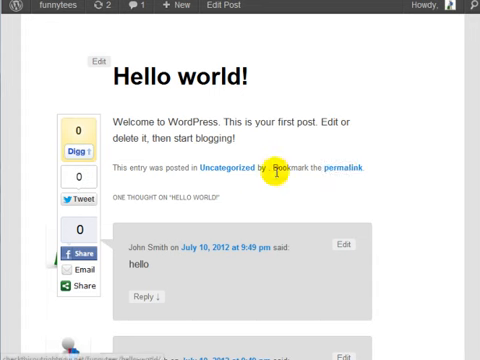
mouse_move(310, 118)
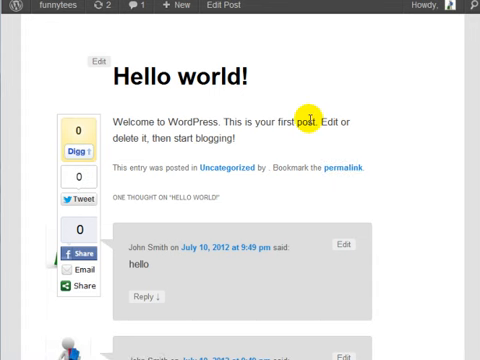